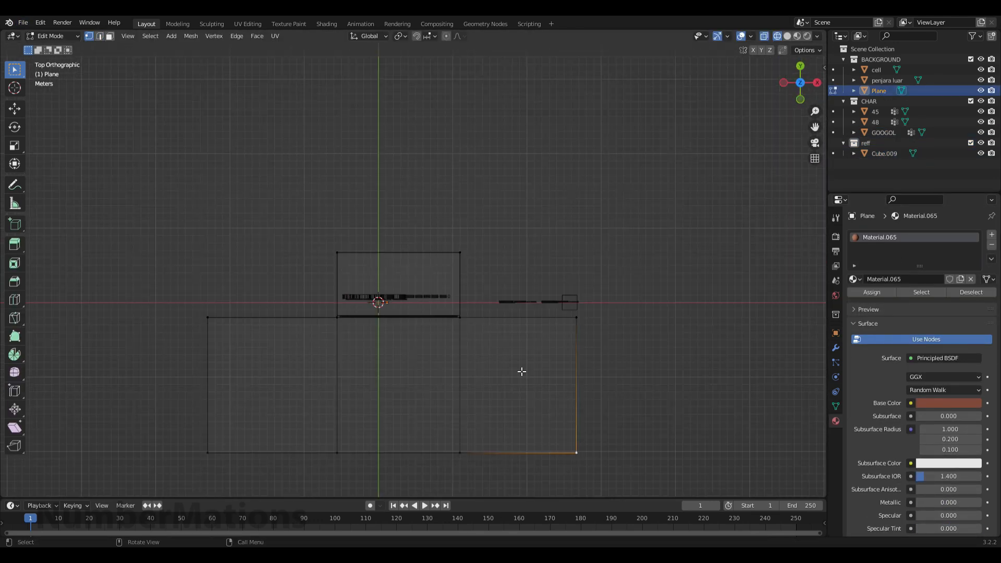
- Leave Edit Mode on the floor plane to return to Object Mode
key("Tab")
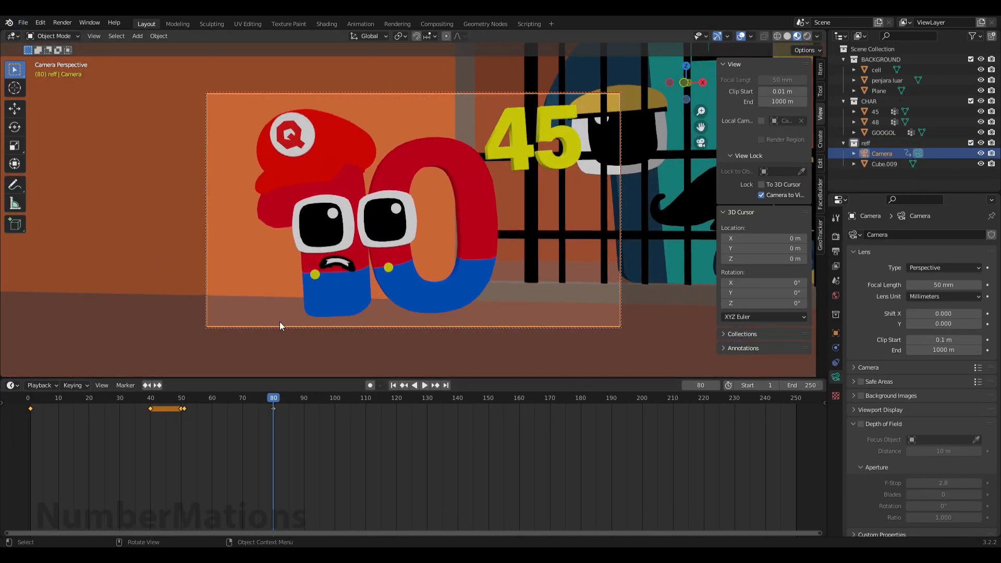
- Move the playhead forward on the timeline toward frame 160 for the wide shot
left_click(518, 398)
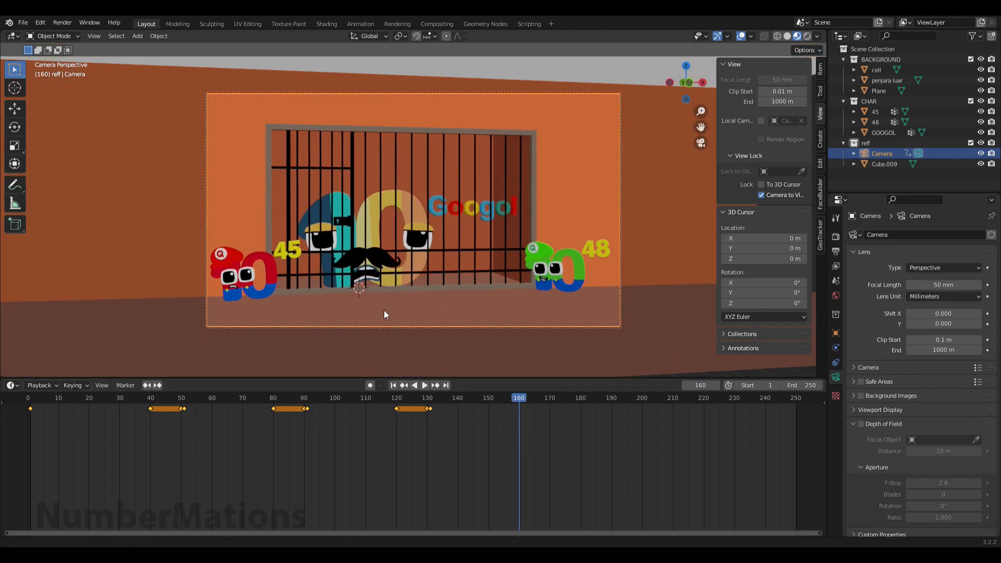